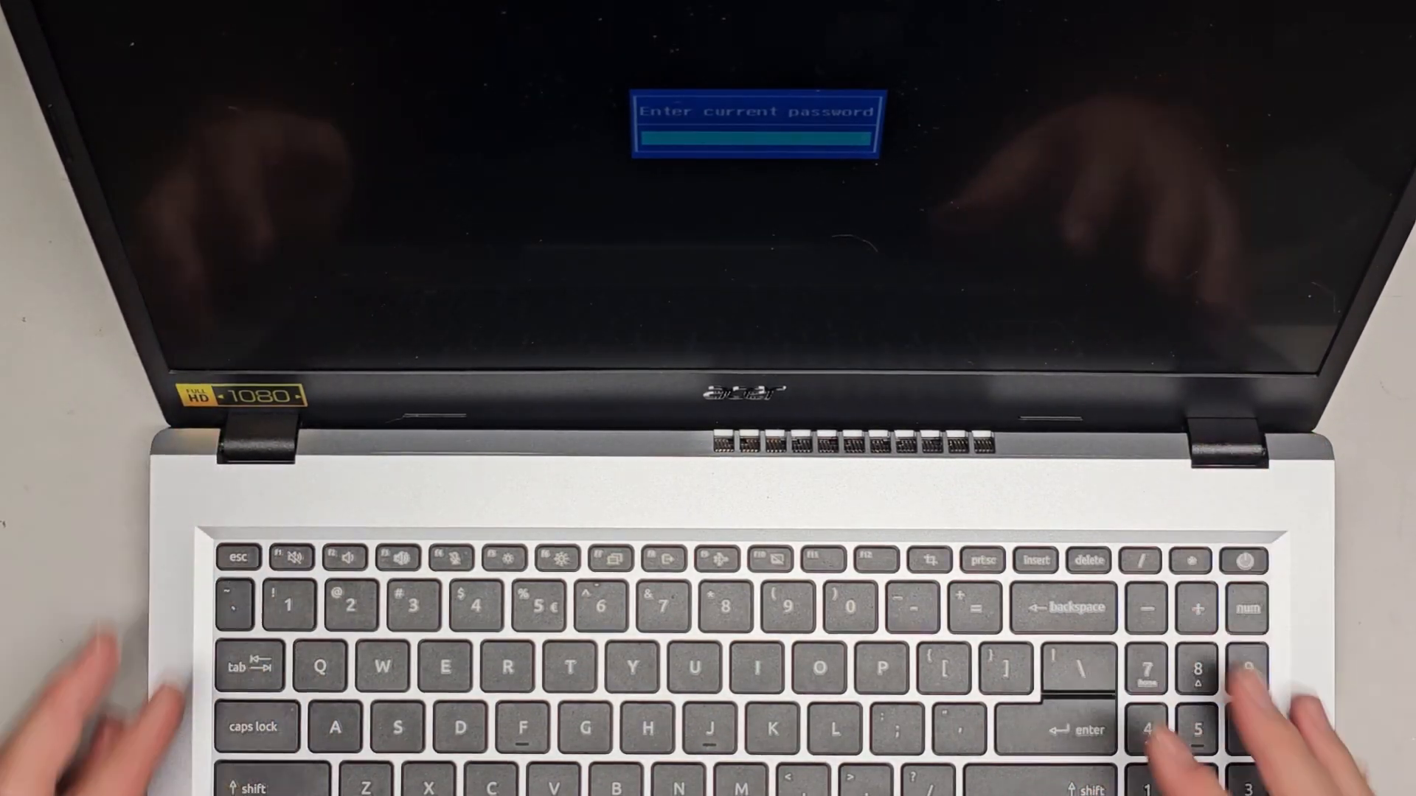
text(password)
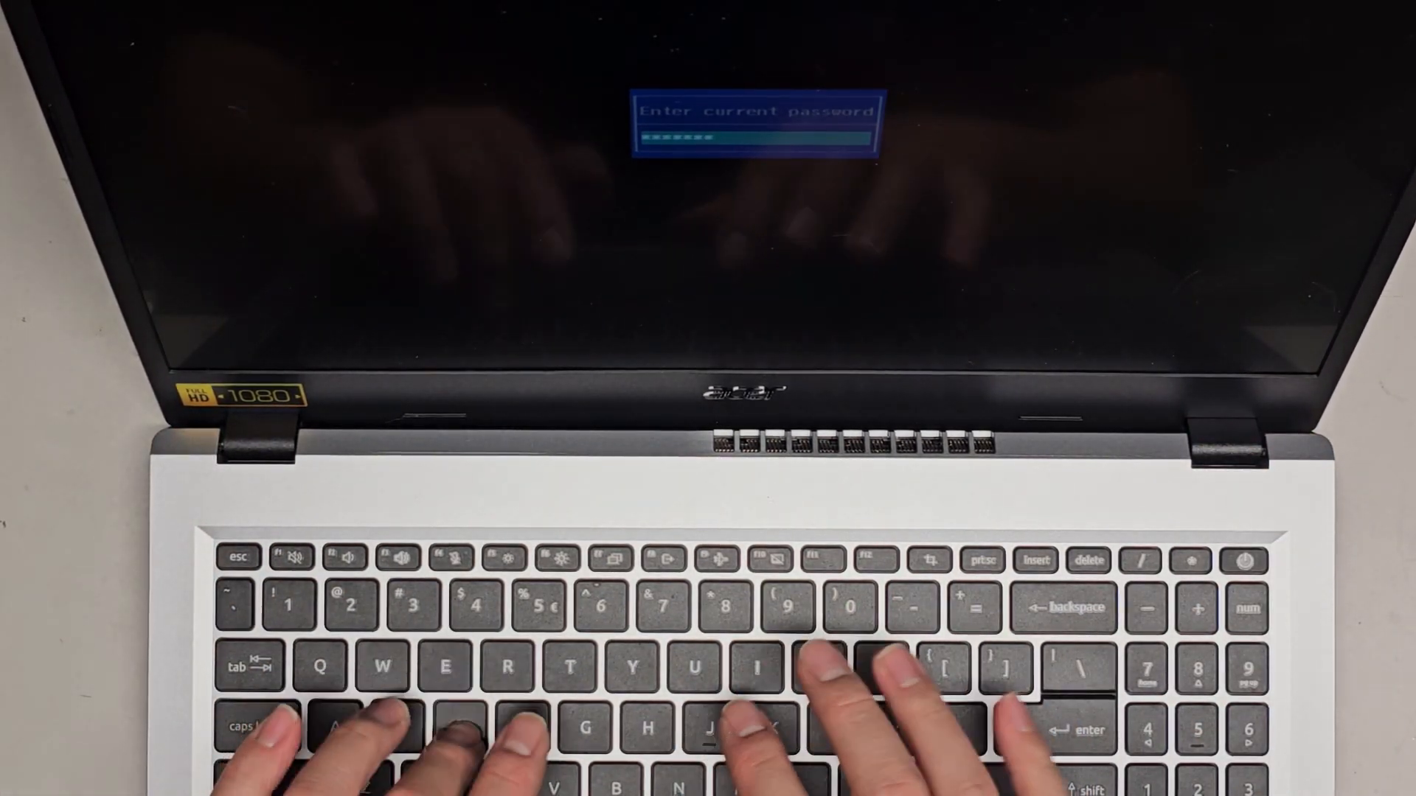